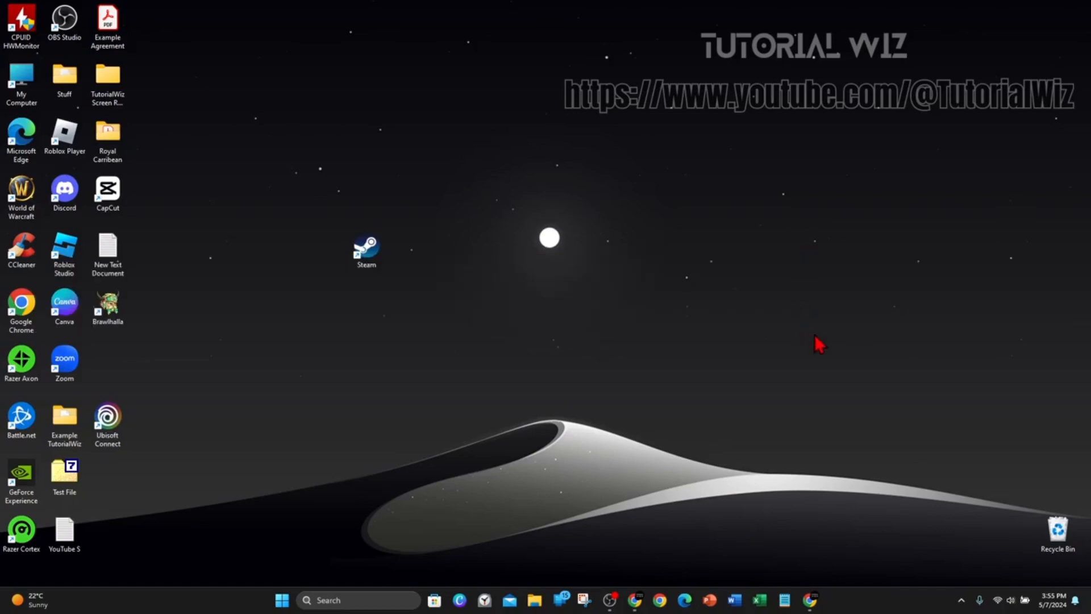
pyautogui.moveTo(630, 274)
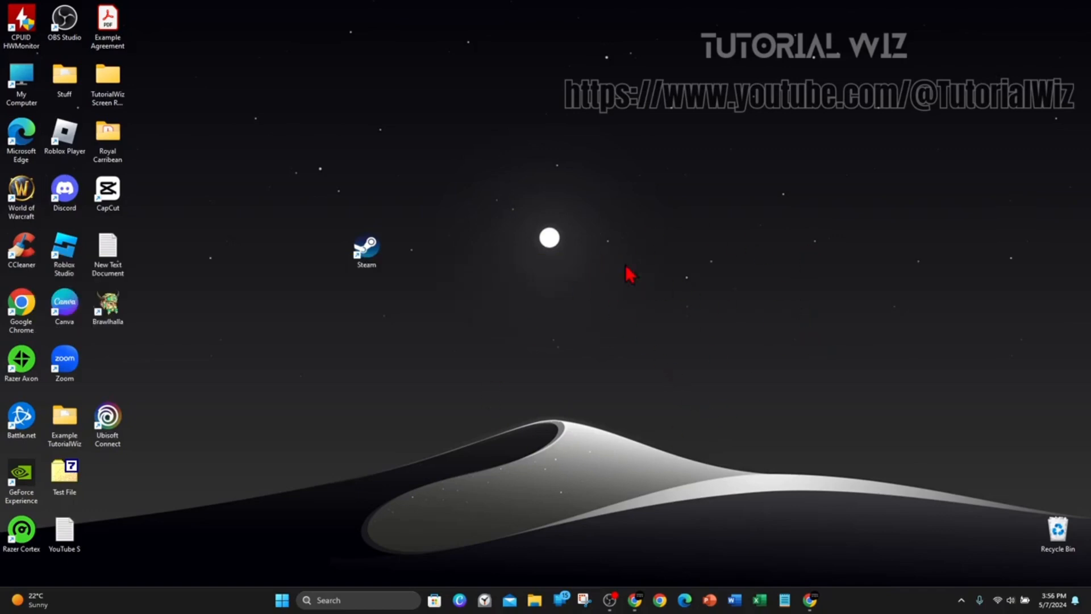
pyautogui.moveTo(661, 293)
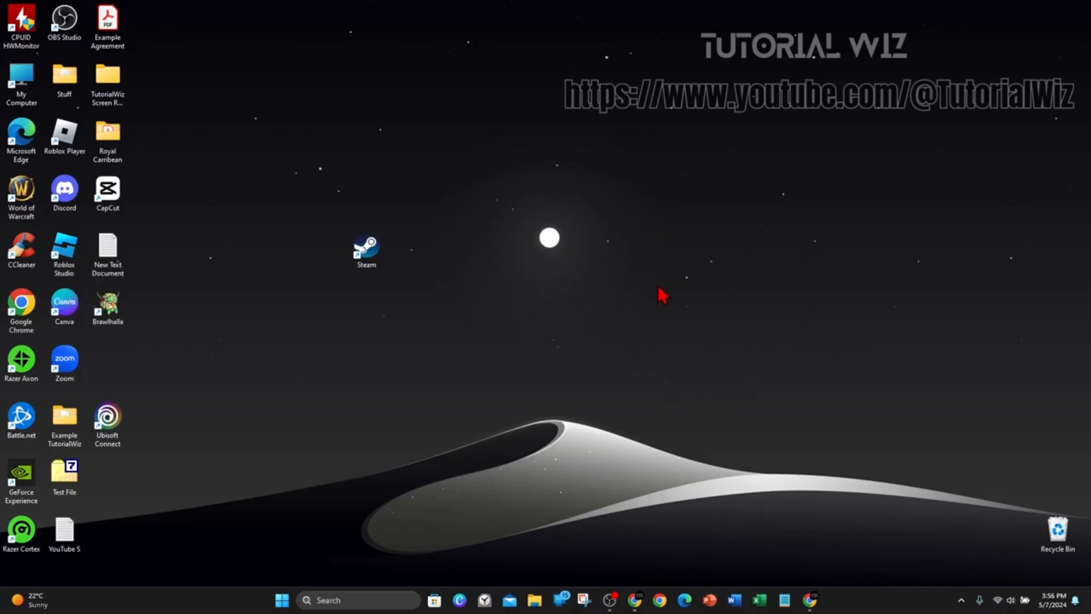
pyautogui.moveTo(882, 351)
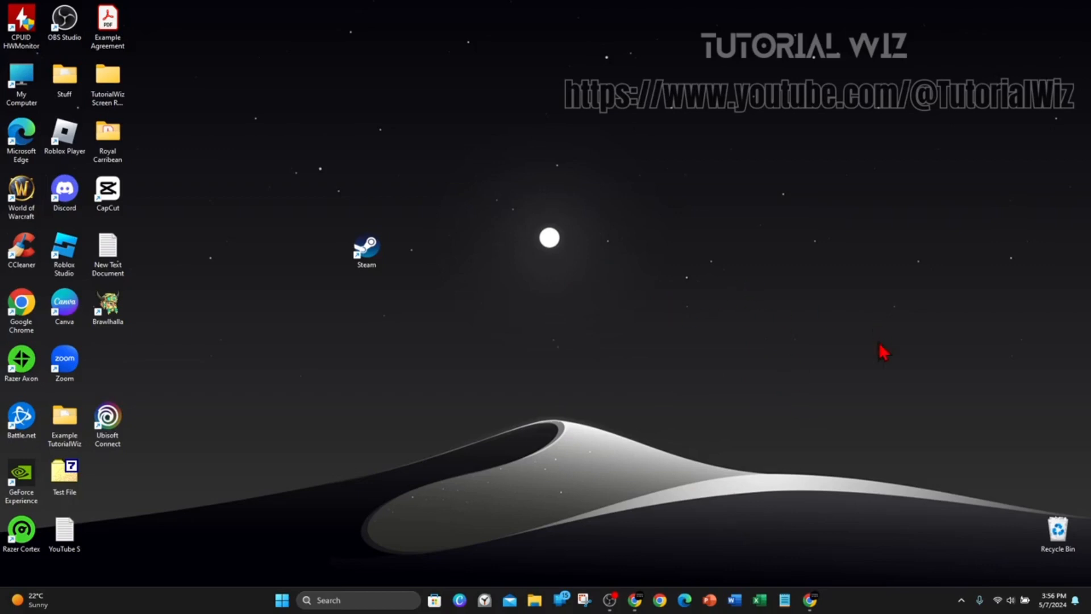
pyautogui.moveTo(646, 287)
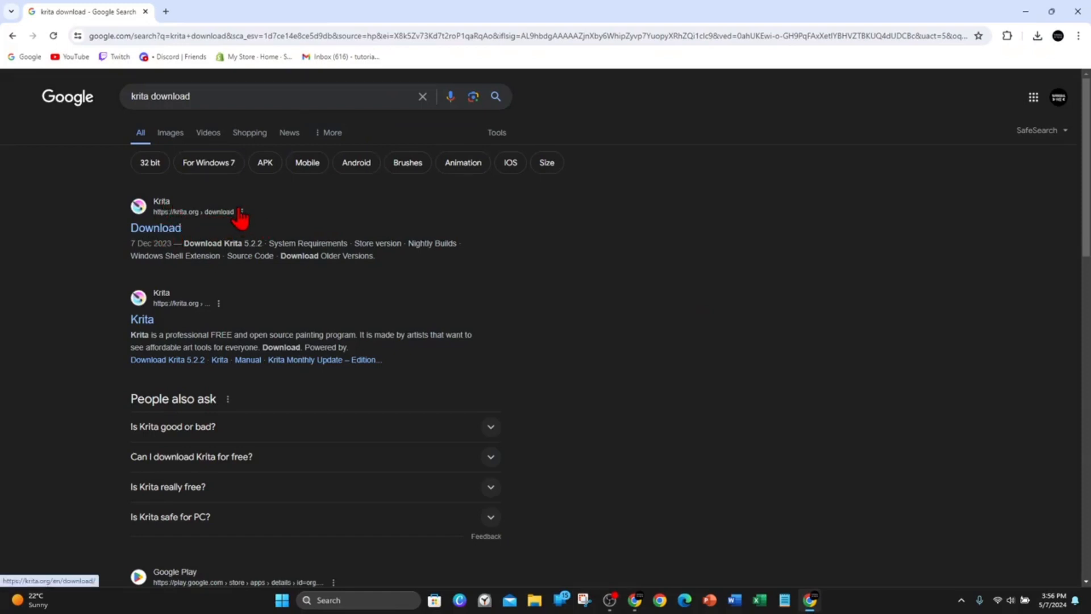
# Follow the krita.org Download result to Krita's official download page.
pyautogui.click(155, 228)
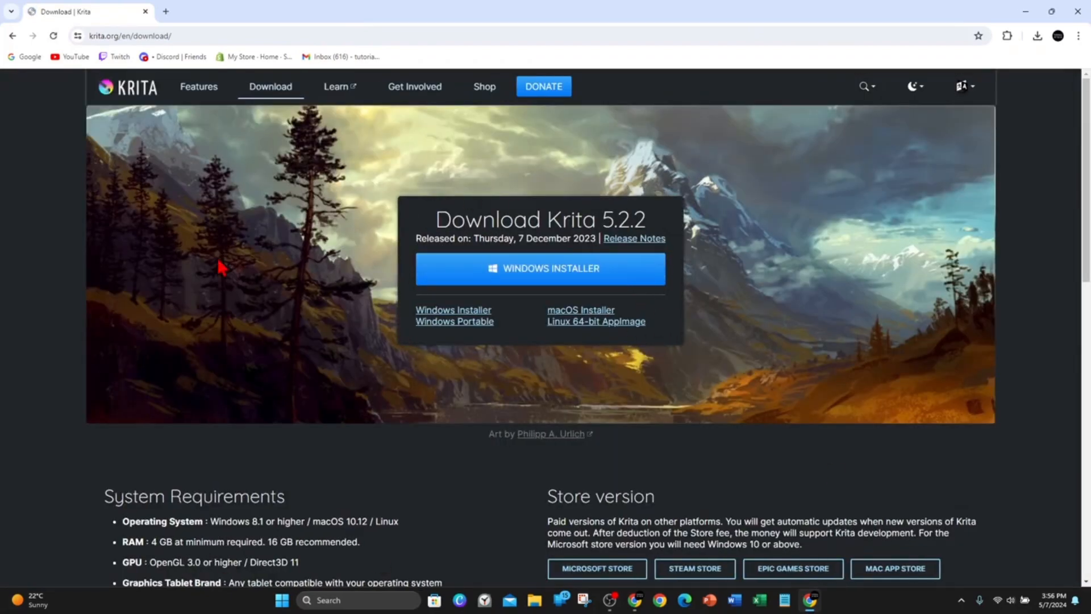
pyautogui.moveTo(496, 176)
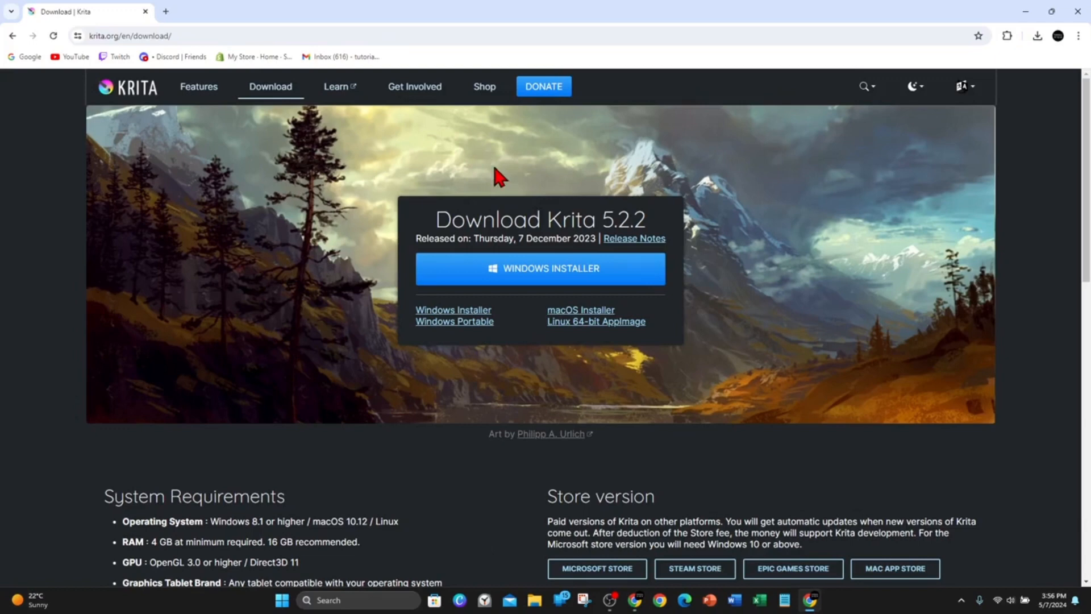
pyautogui.moveTo(563, 272)
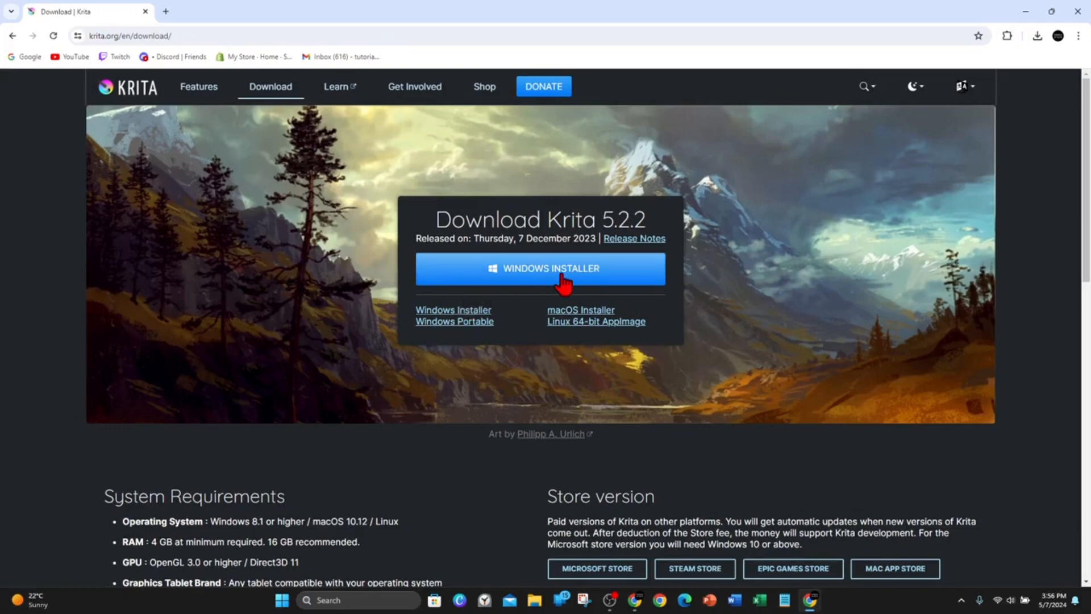
# Download the Krita 5.2.2 Windows installer and run it from Chrome's downloads bubble.
pyautogui.click(540, 268)
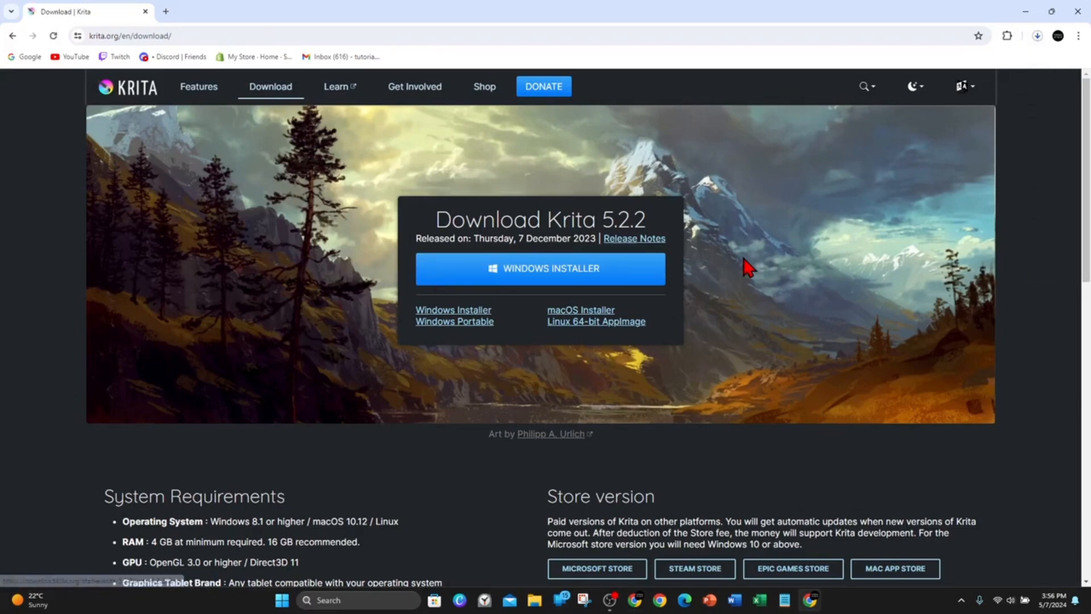
pyautogui.click(1036, 35)
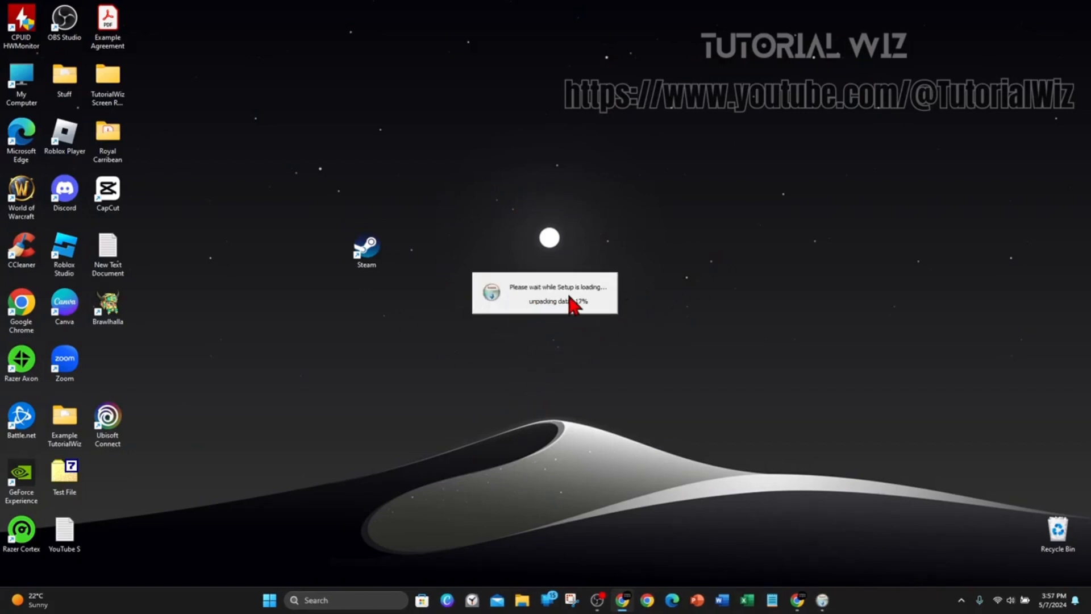
pyautogui.moveTo(628, 370)
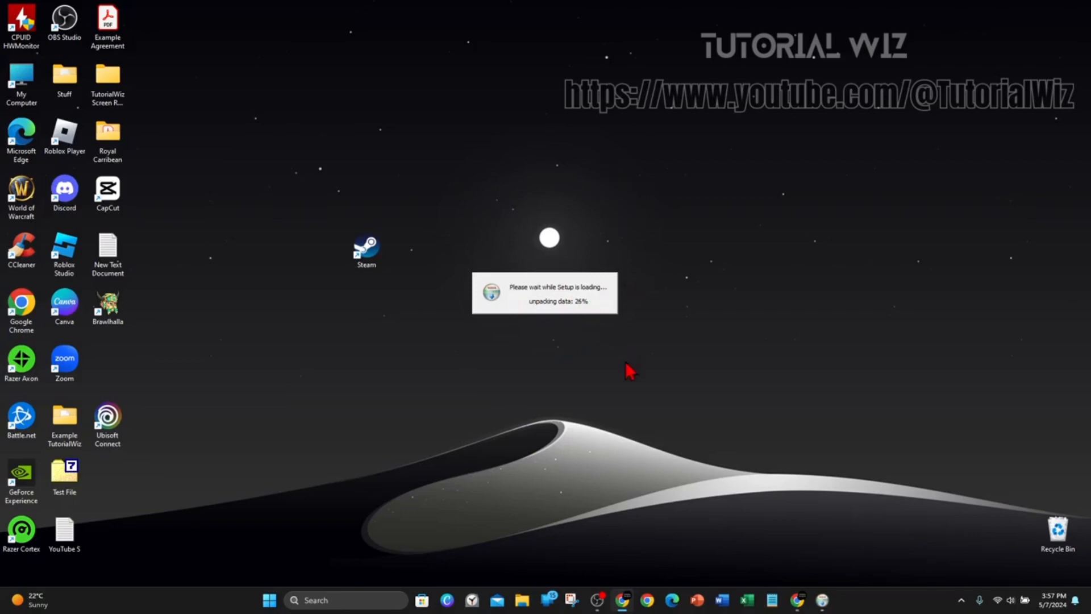
pyautogui.moveTo(593, 158)
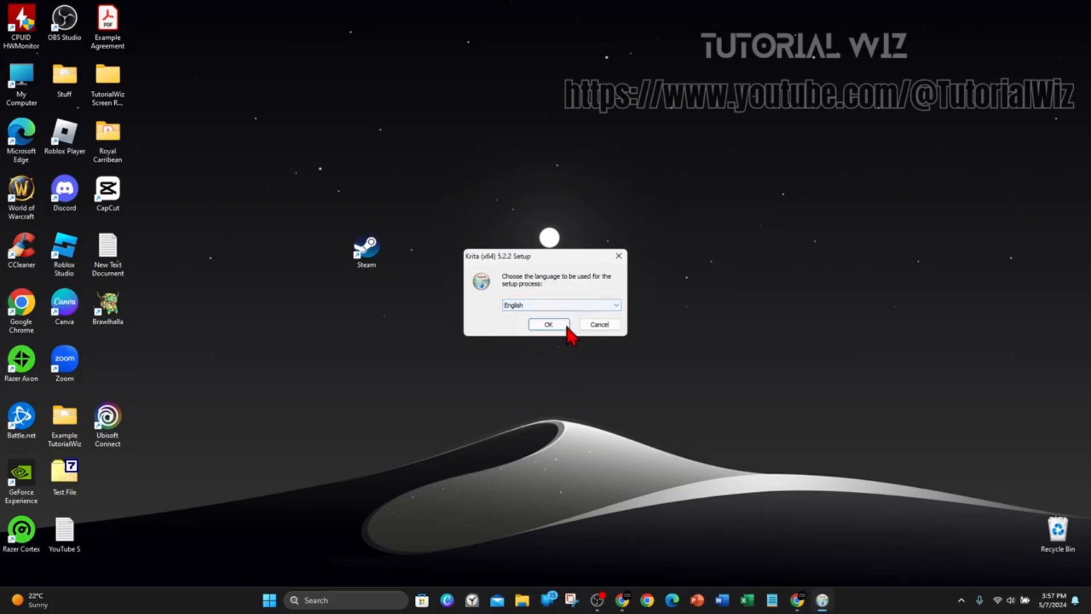
# Confirm English as the setup language and accept the Krita license agreement.
pyautogui.click(548, 324)
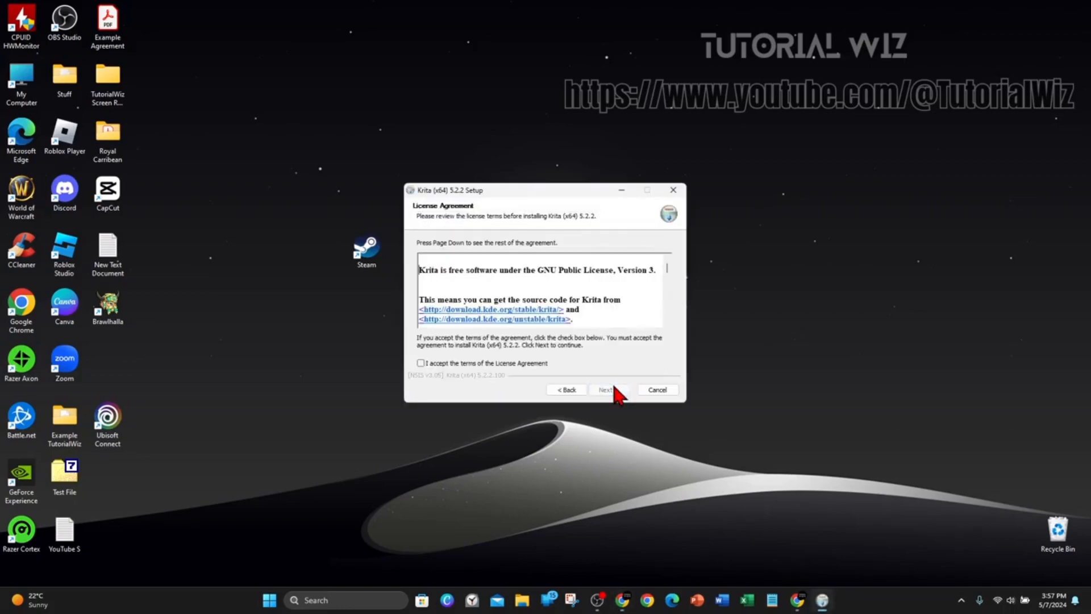
pyautogui.click(420, 363)
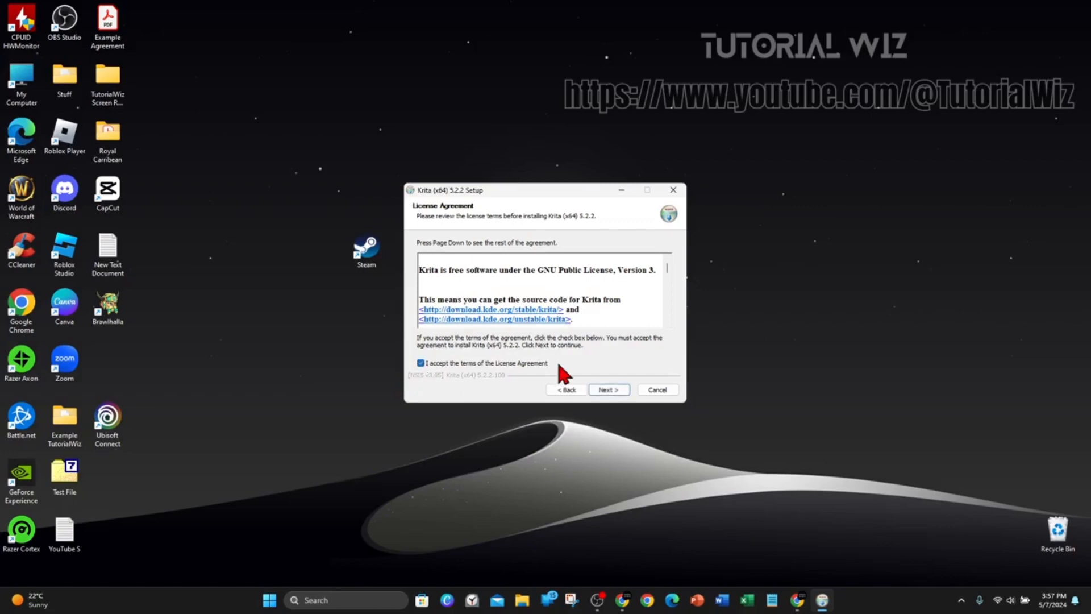
pyautogui.click(607, 389)
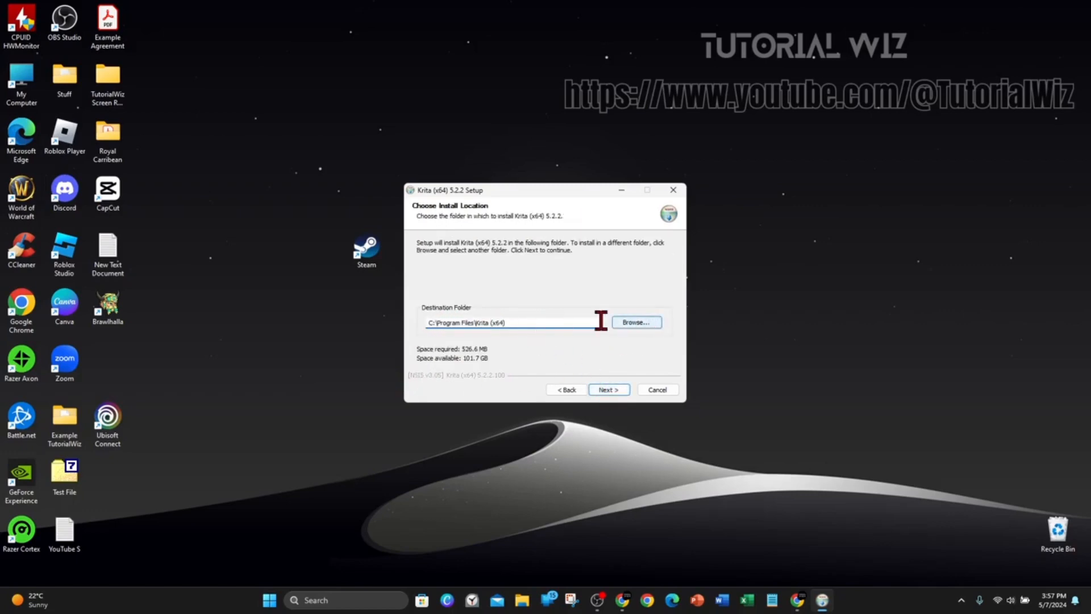
pyautogui.moveTo(554, 361)
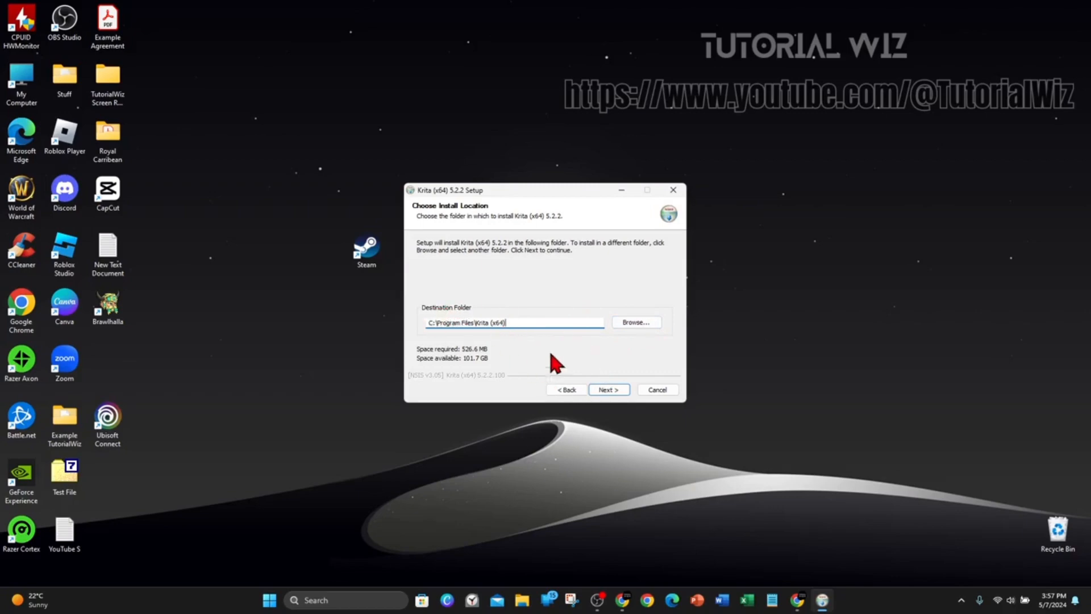
# Keep the default folder and components, agree to the Shell Extension license, and install with a desktop icon.
pyautogui.click(607, 389)
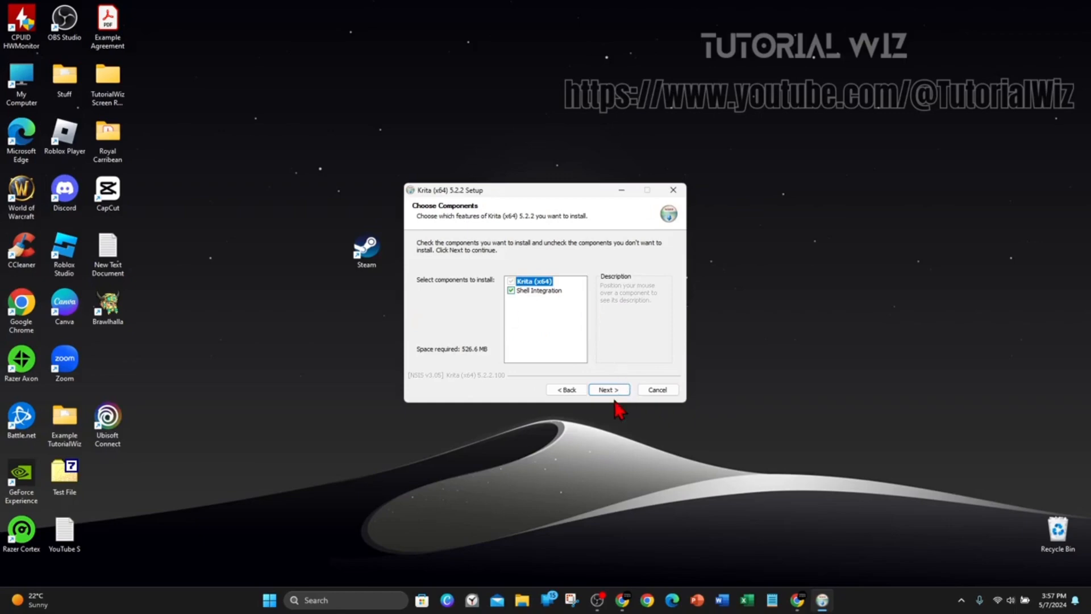
pyautogui.click(607, 388)
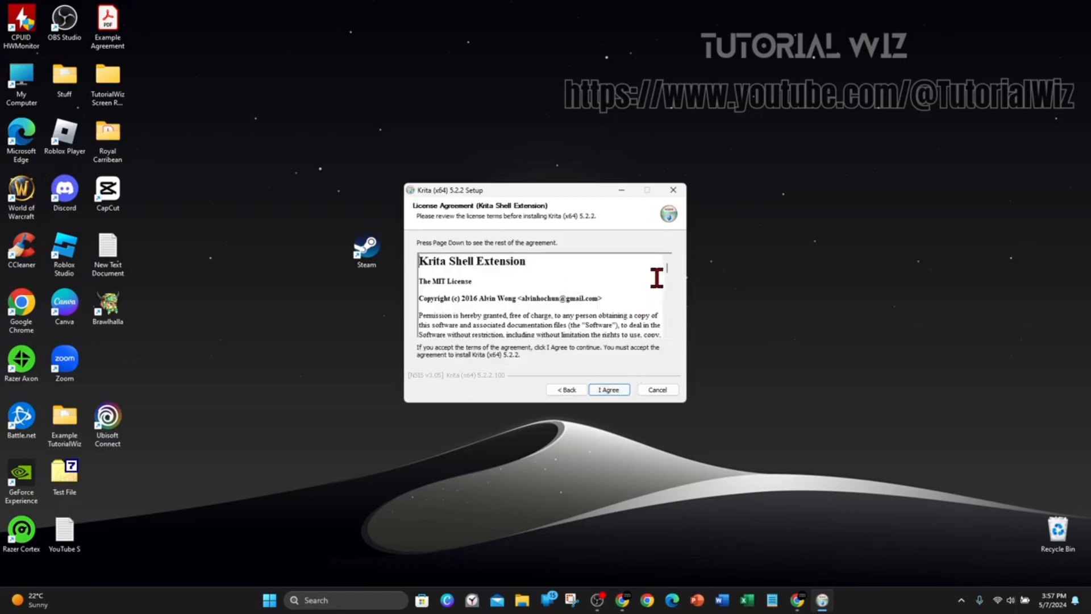
pyautogui.click(606, 389)
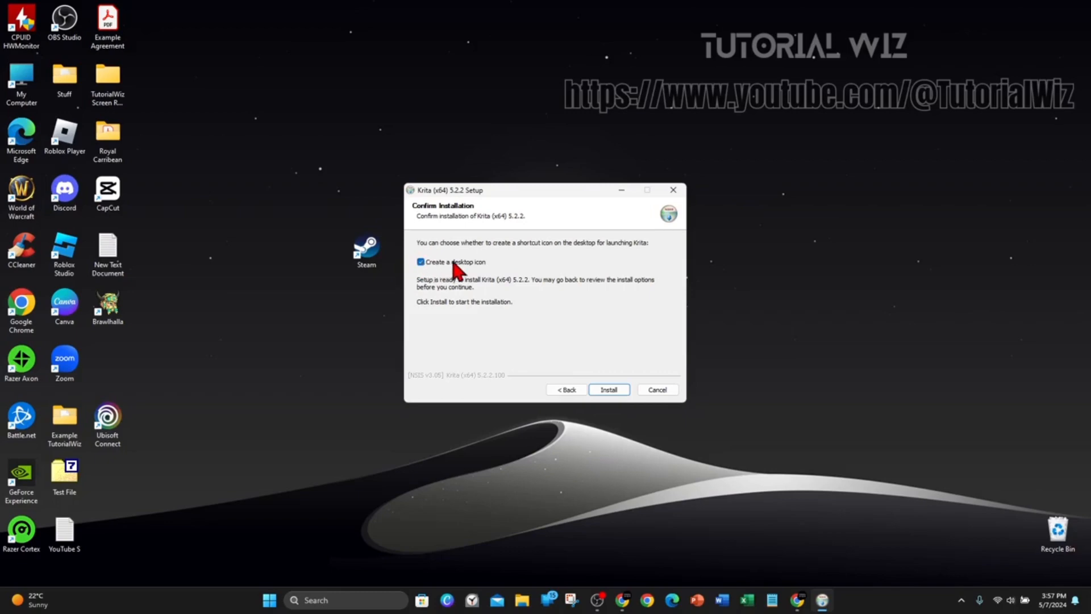
pyautogui.click(607, 388)
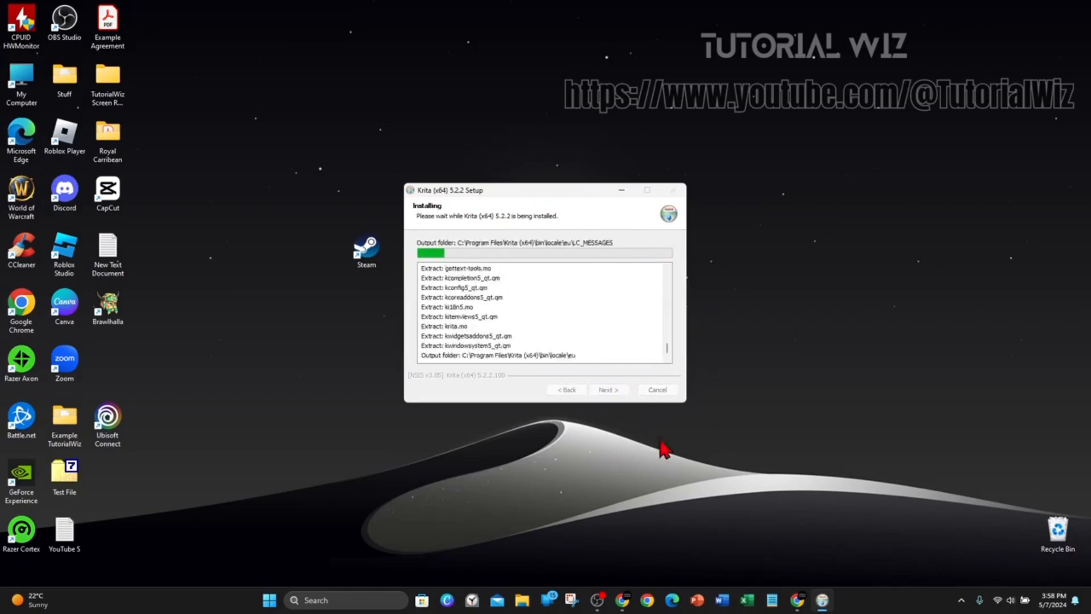
pyautogui.moveTo(595, 215)
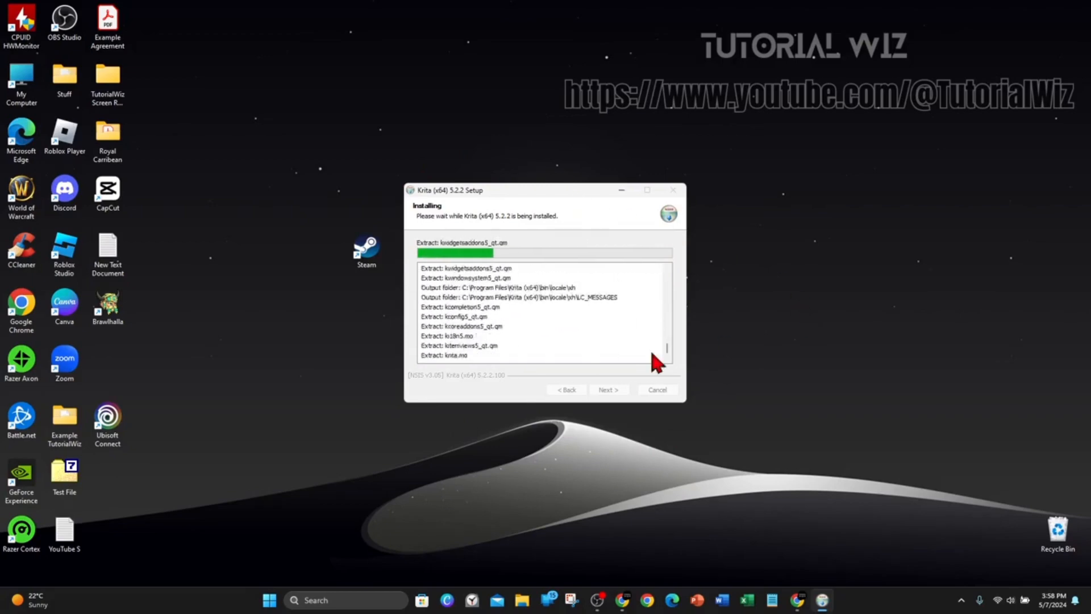
pyautogui.moveTo(866, 379)
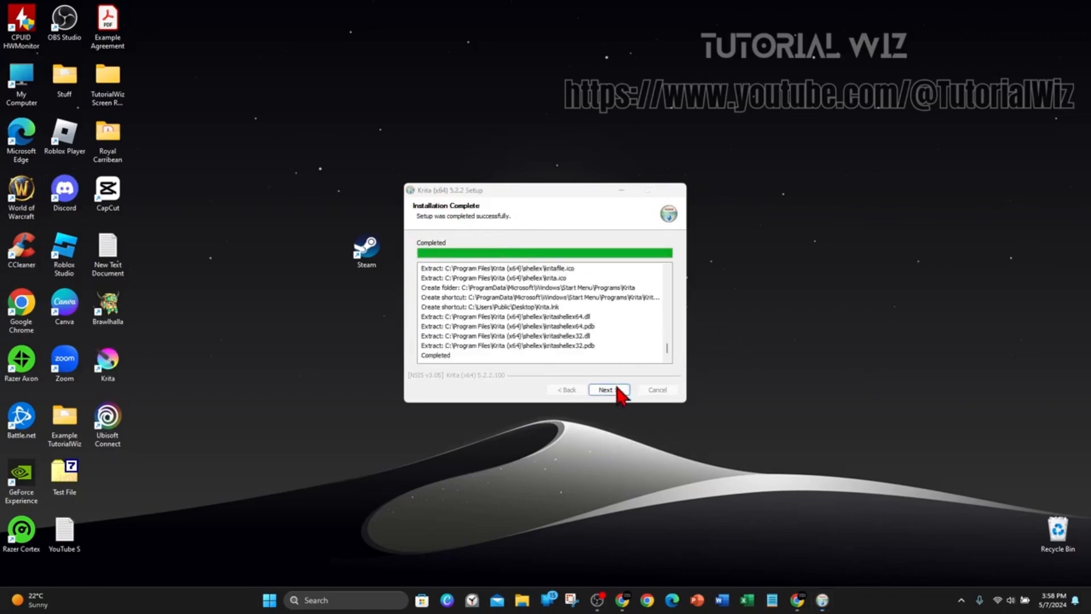
# Finish the completed Krita 5.2.2 installation and close the setup wizard.
pyautogui.click(607, 389)
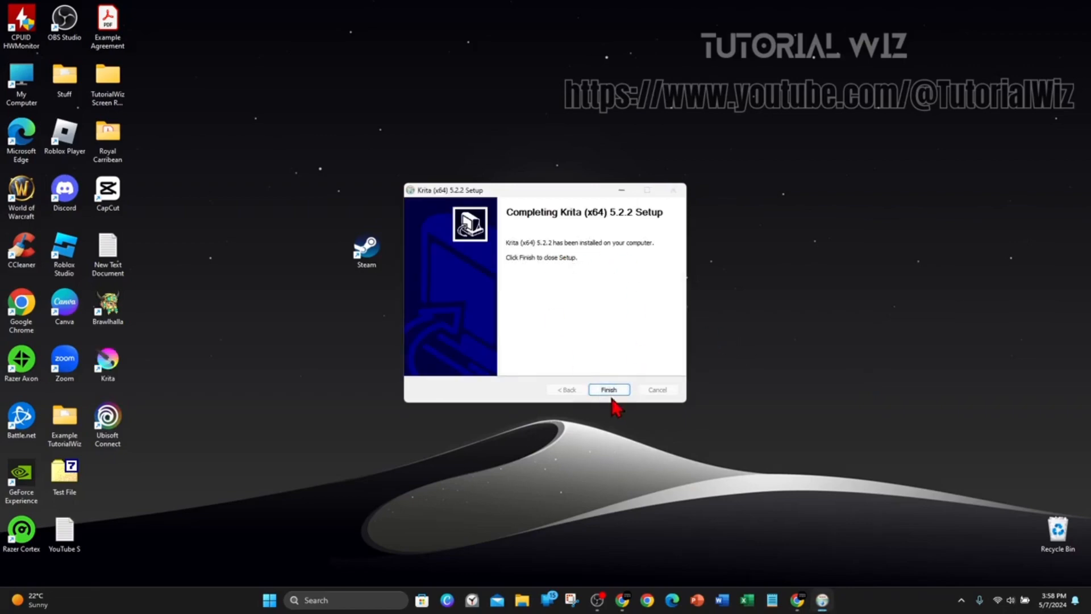
pyautogui.click(608, 389)
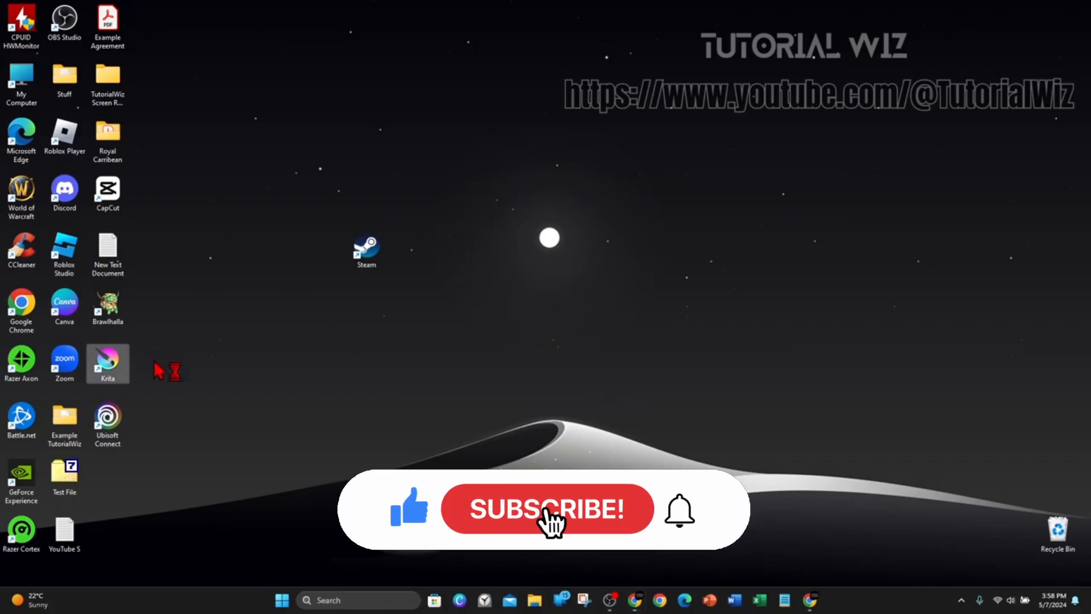
# Launch Krita from its new desktop shortcut to reach the welcome screen.
pyautogui.doubleClick(106, 362)
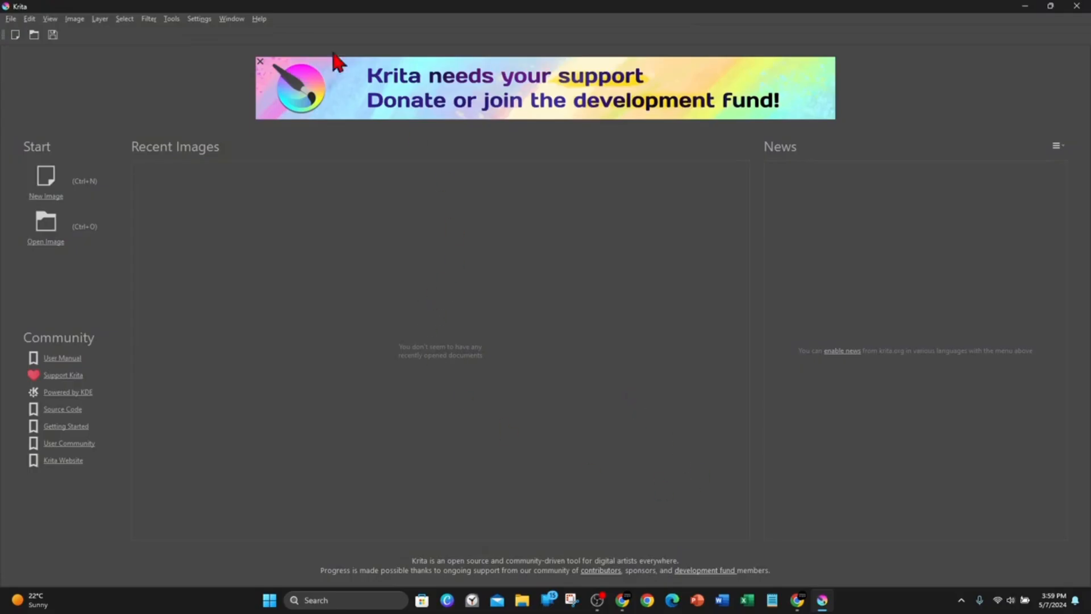
pyautogui.moveTo(594, 410)
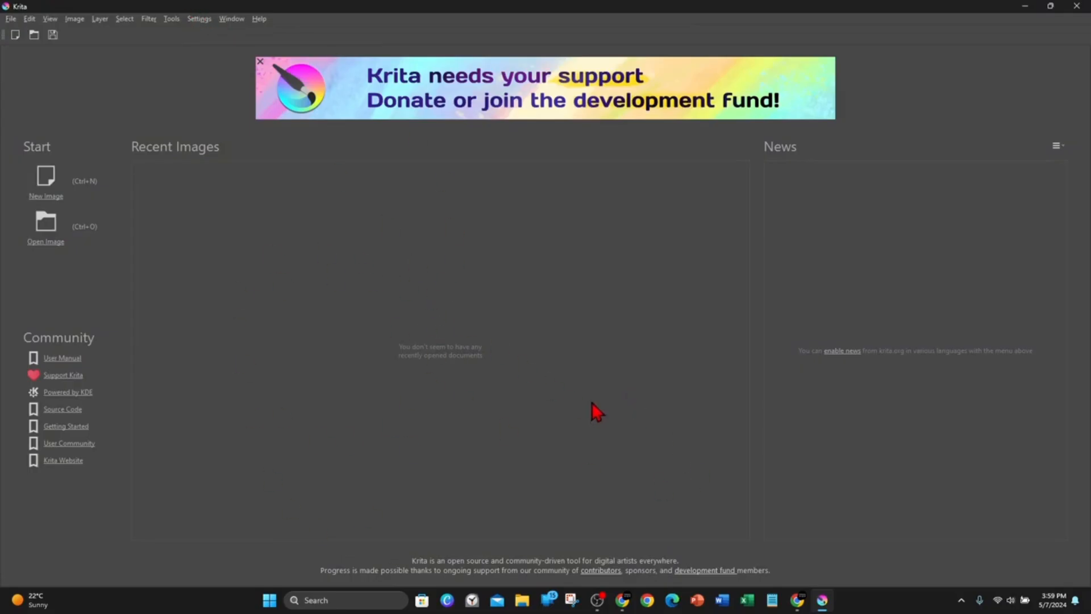